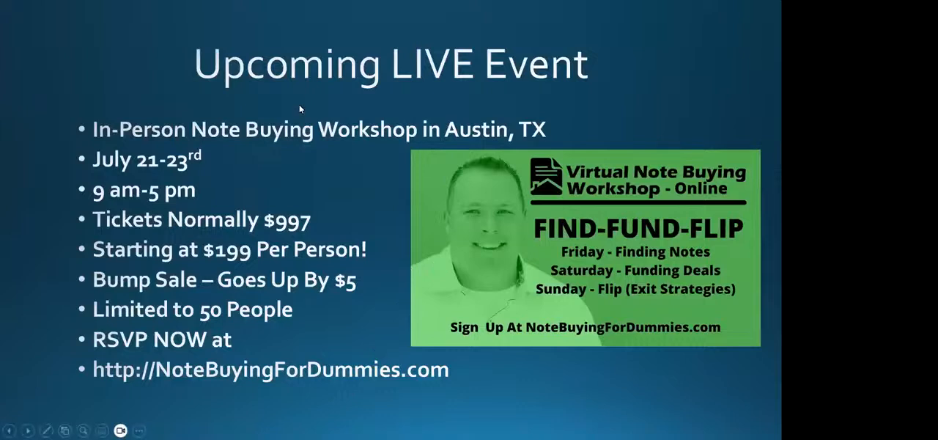
pyautogui.moveTo(322, 133)
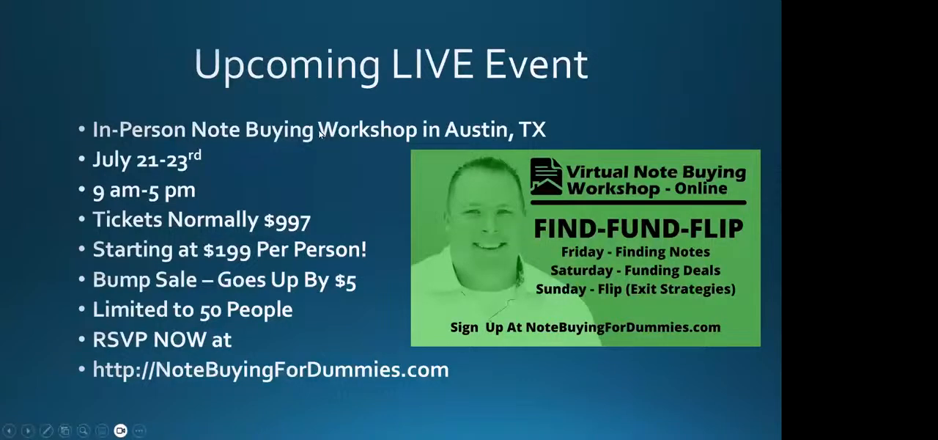
pyautogui.moveTo(349, 181)
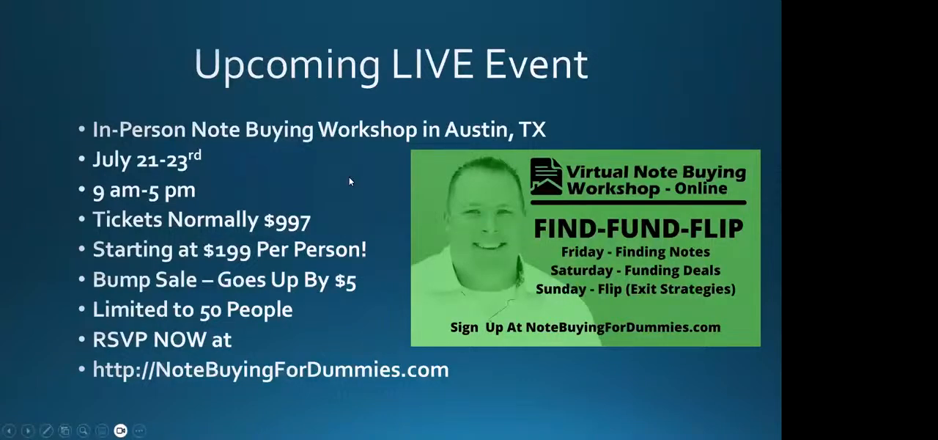
pyautogui.moveTo(345, 182)
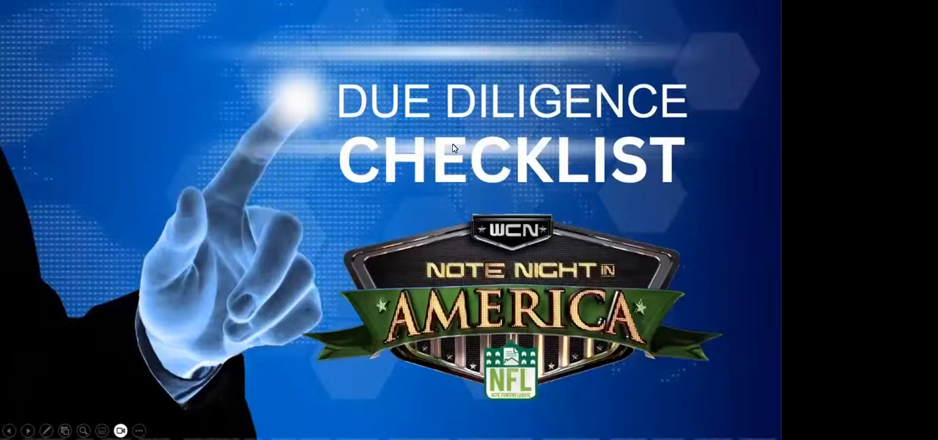
pyautogui.moveTo(460, 153)
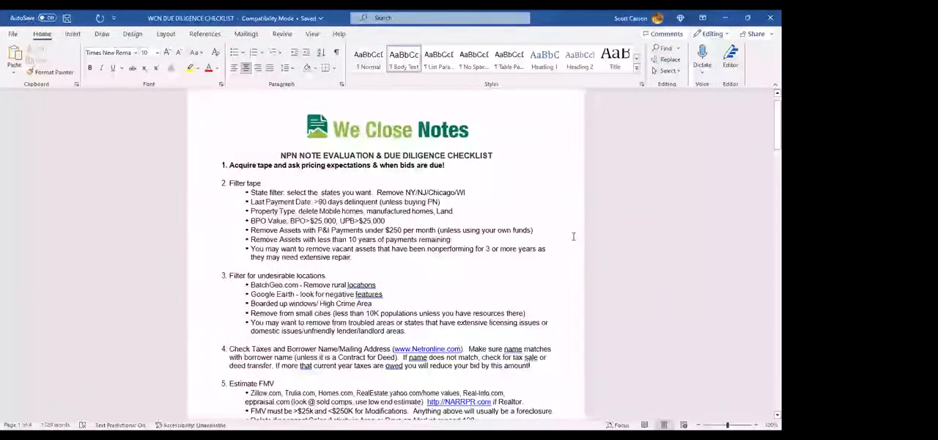
pyautogui.moveTo(607, 177)
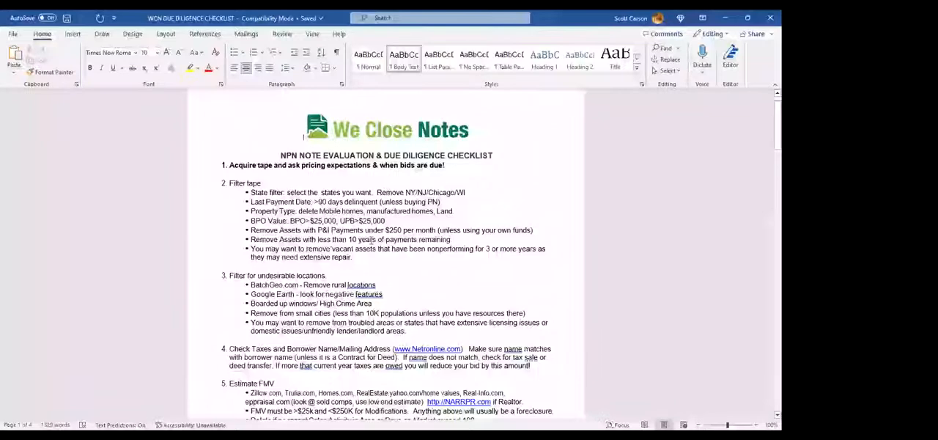
pyautogui.scroll(-3)
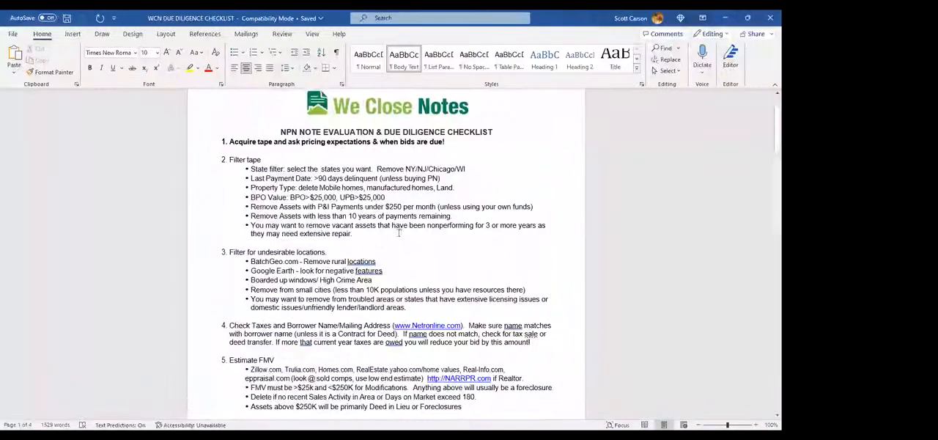
pyautogui.scroll(-3)
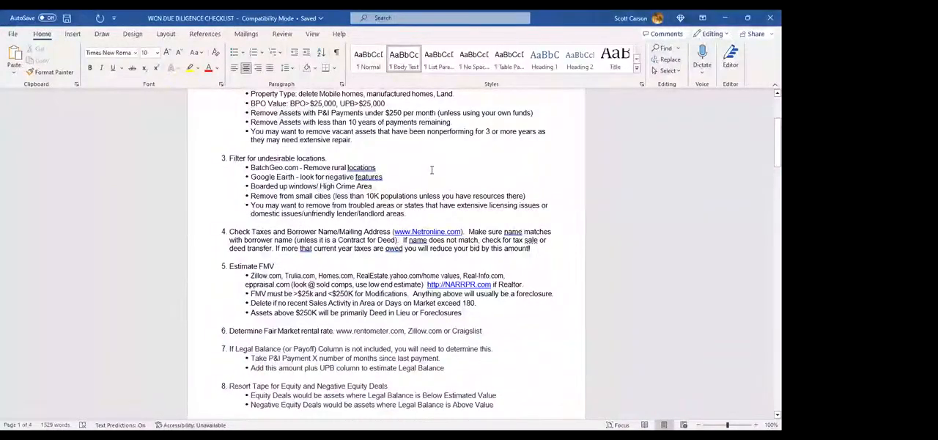
pyautogui.scroll(-3)
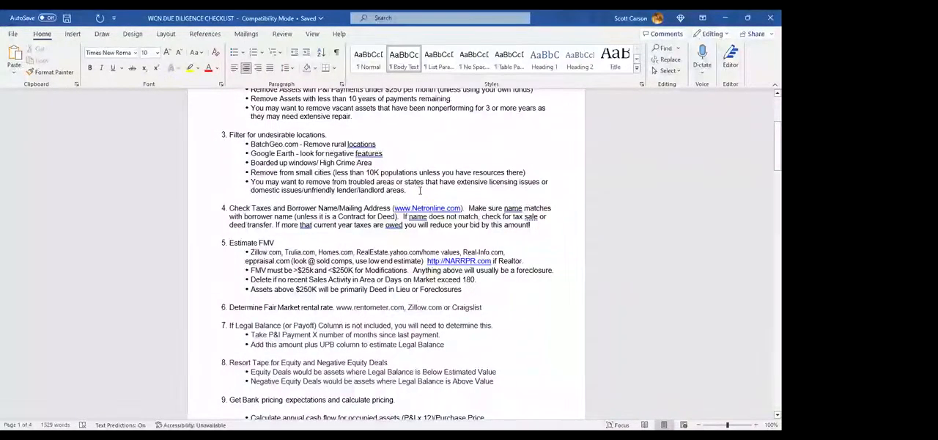
pyautogui.scroll(-3)
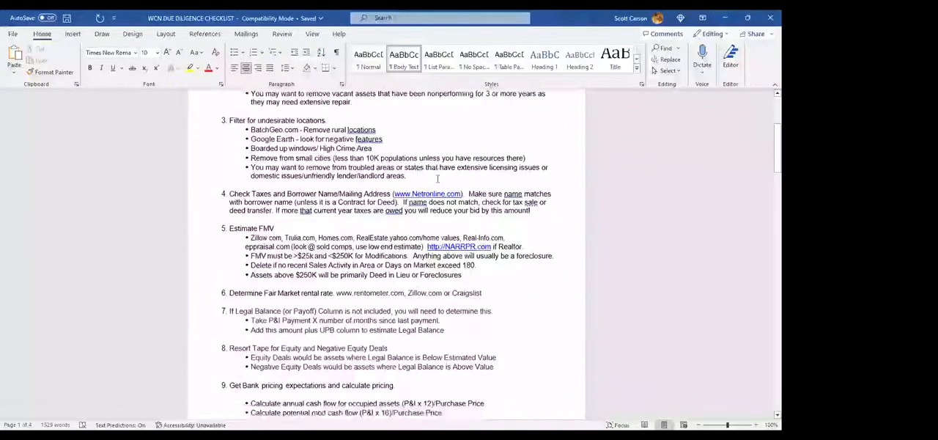
pyautogui.scroll(-3)
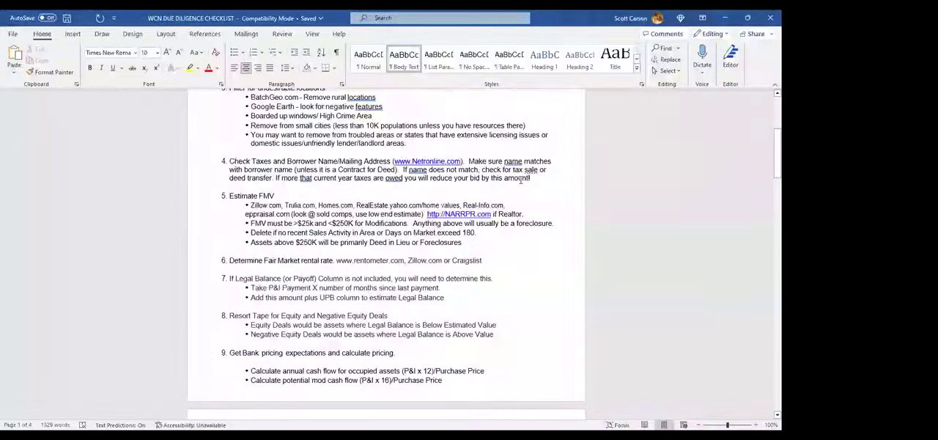
pyautogui.scroll(-3)
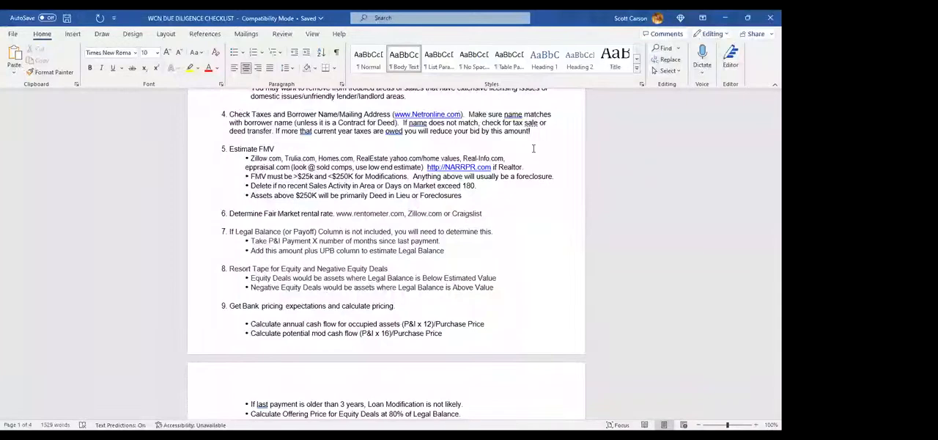
pyautogui.moveTo(610, 173)
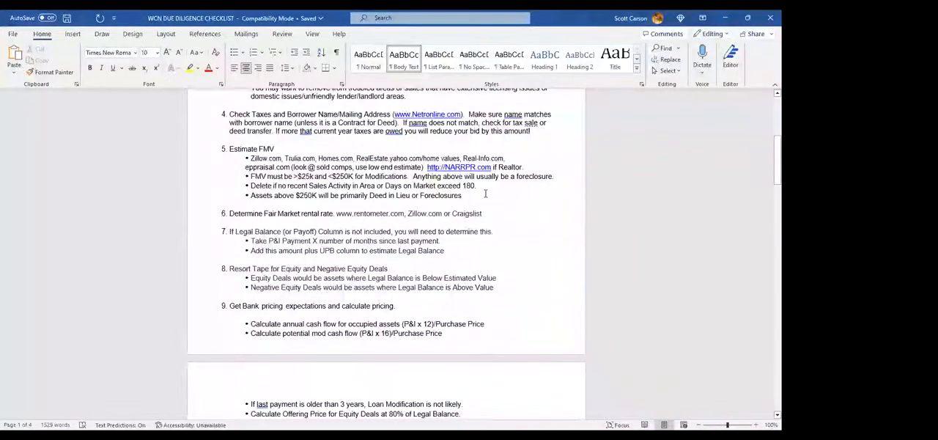
pyautogui.scroll(-3)
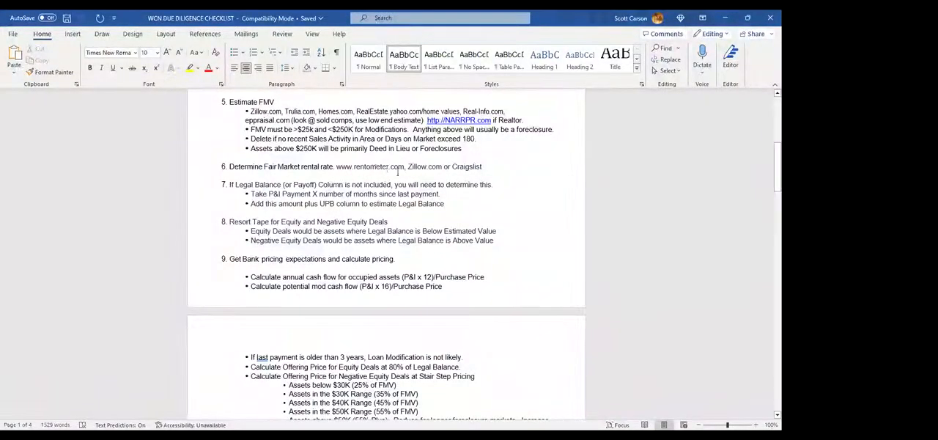
pyautogui.scroll(-3)
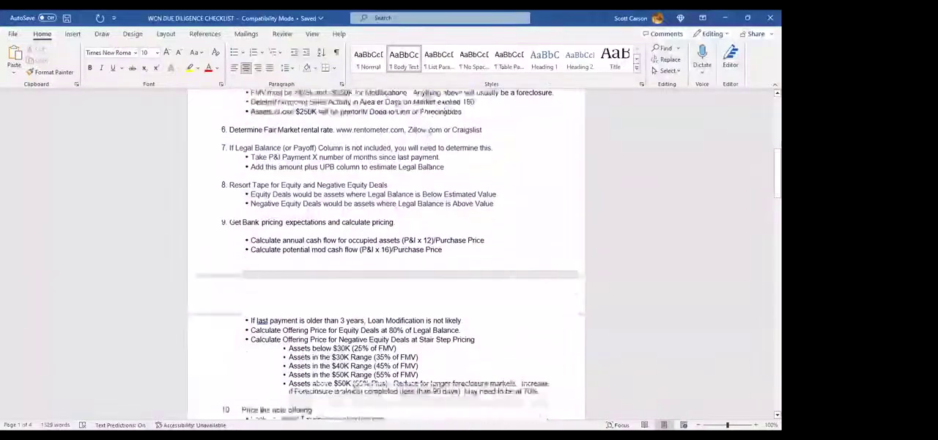
pyautogui.scroll(-3)
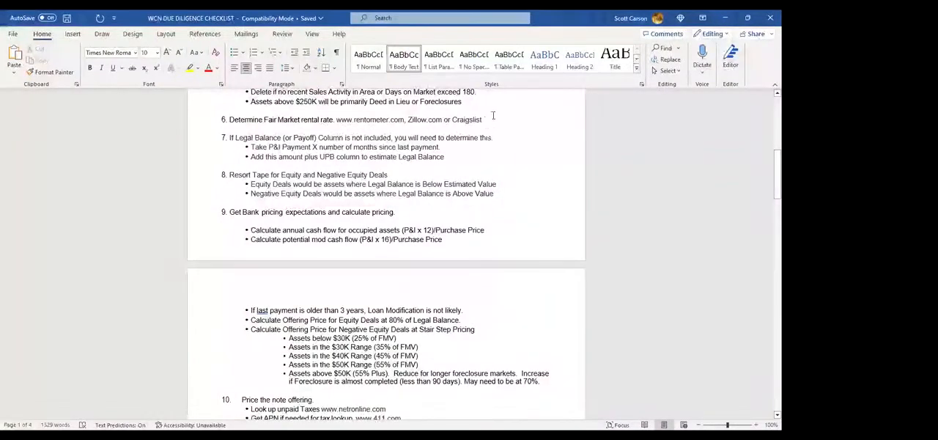
pyautogui.scroll(-3)
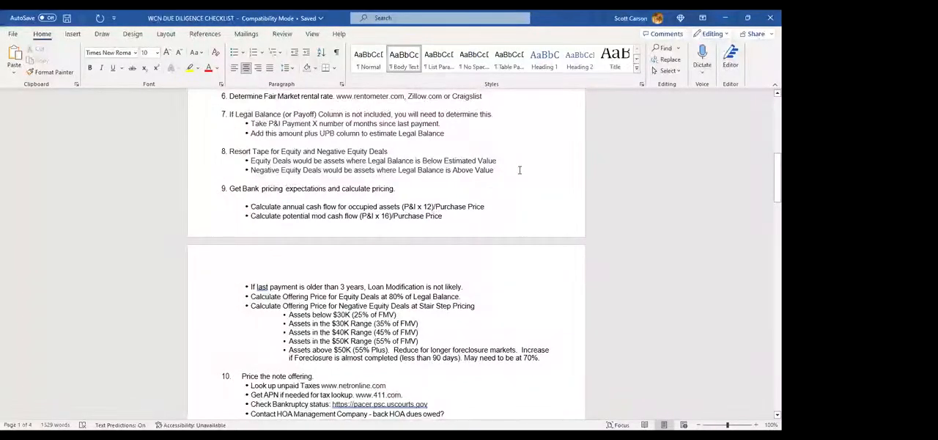
pyautogui.scroll(-3)
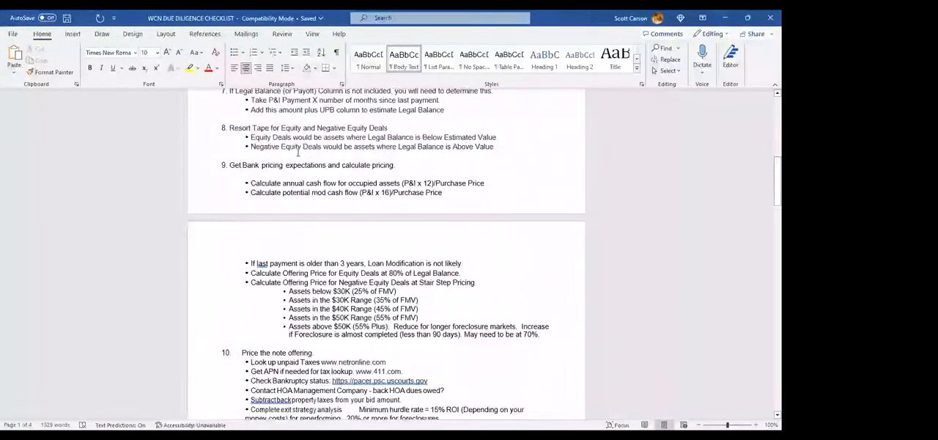
pyautogui.scroll(-3)
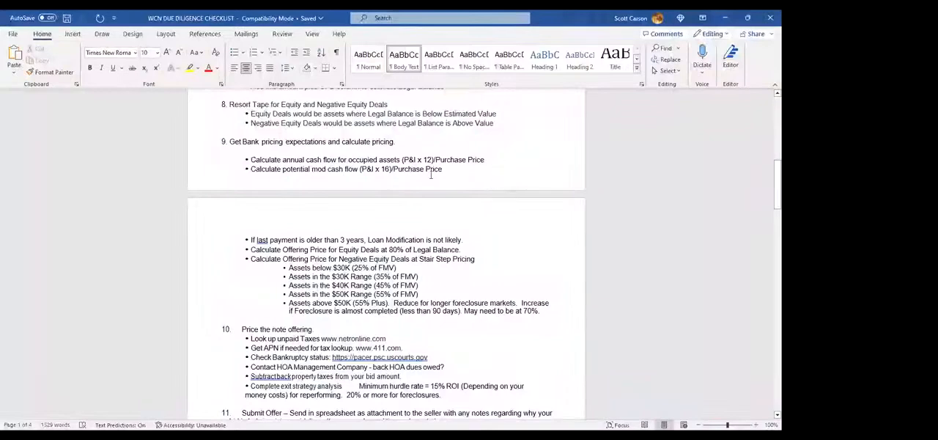
pyautogui.scroll(-3)
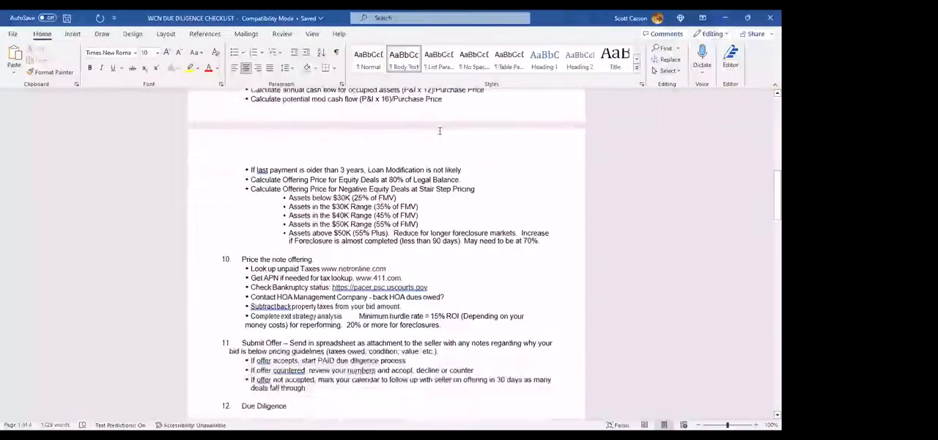
pyautogui.scroll(-3)
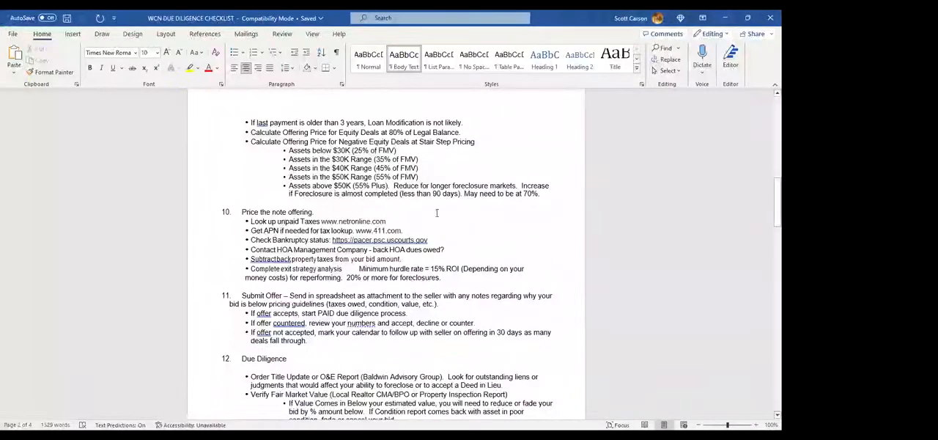
pyautogui.scroll(-3)
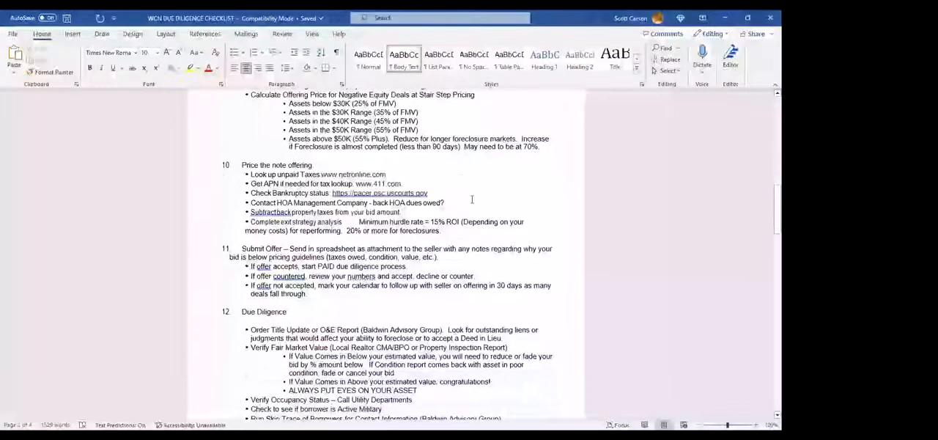
pyautogui.scroll(-3)
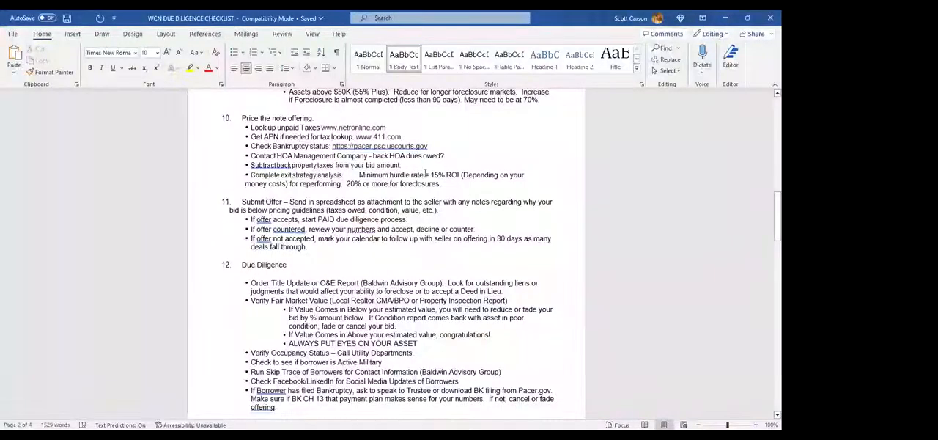
pyautogui.moveTo(380, 136)
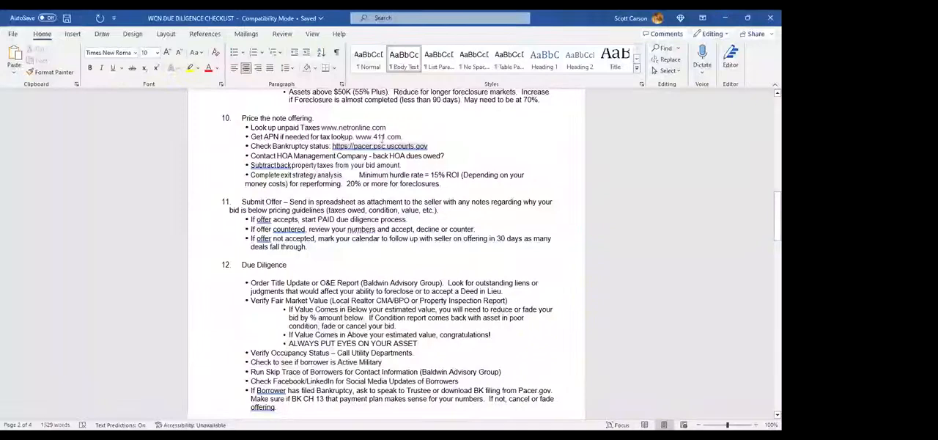
pyautogui.moveTo(387, 138)
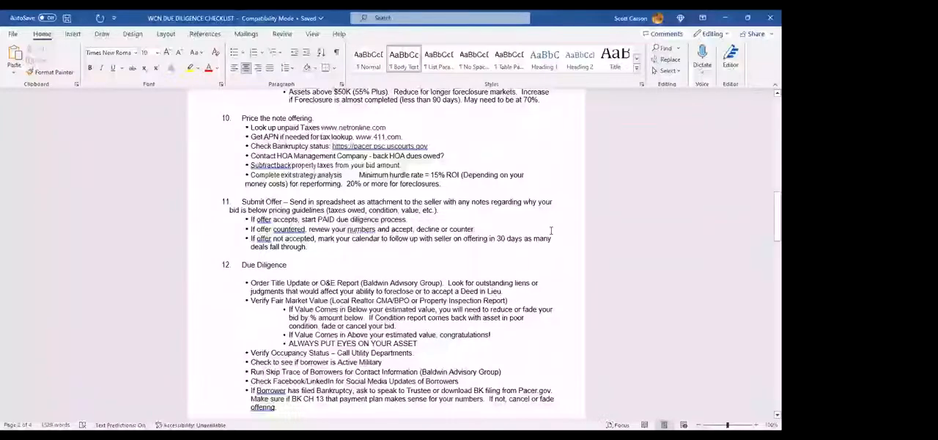
pyautogui.scroll(-3)
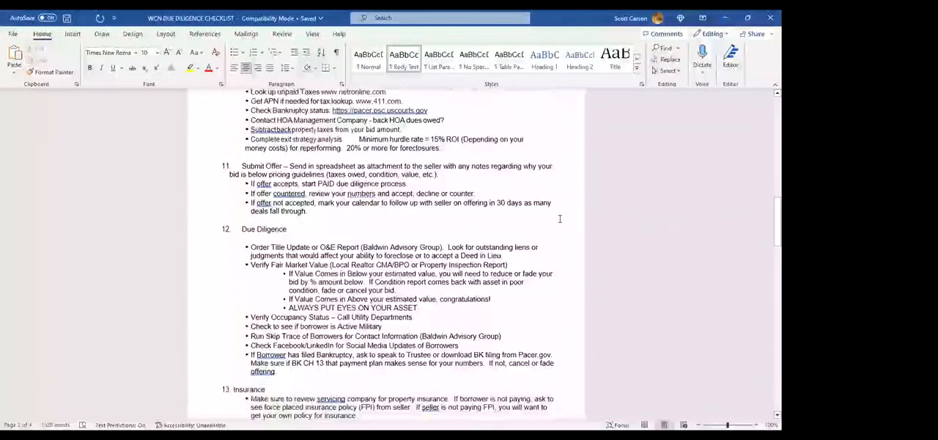
pyautogui.scroll(-3)
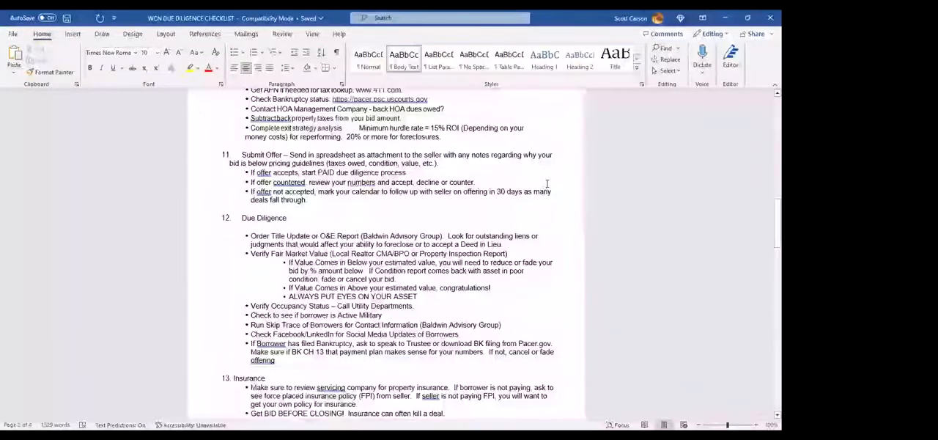
pyautogui.scroll(-3)
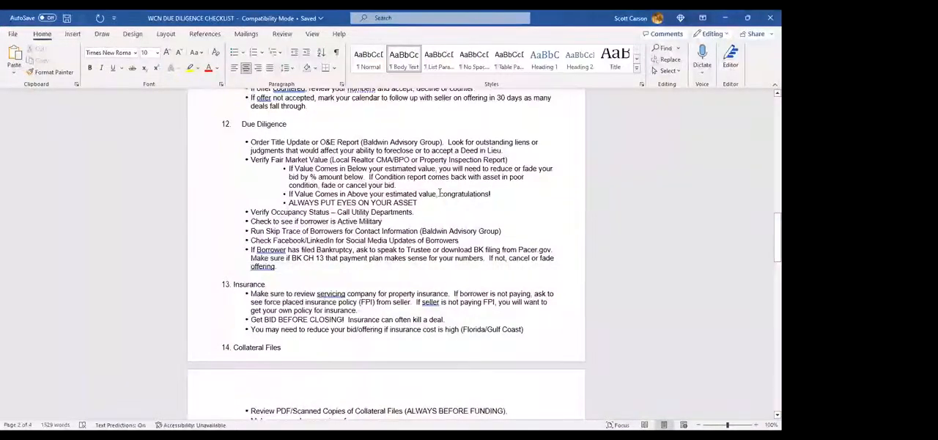
pyautogui.scroll(-3)
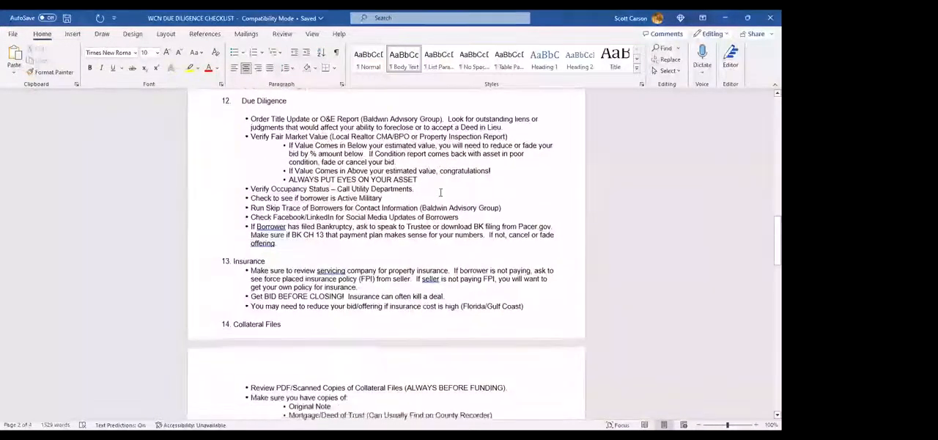
pyautogui.moveTo(490, 182)
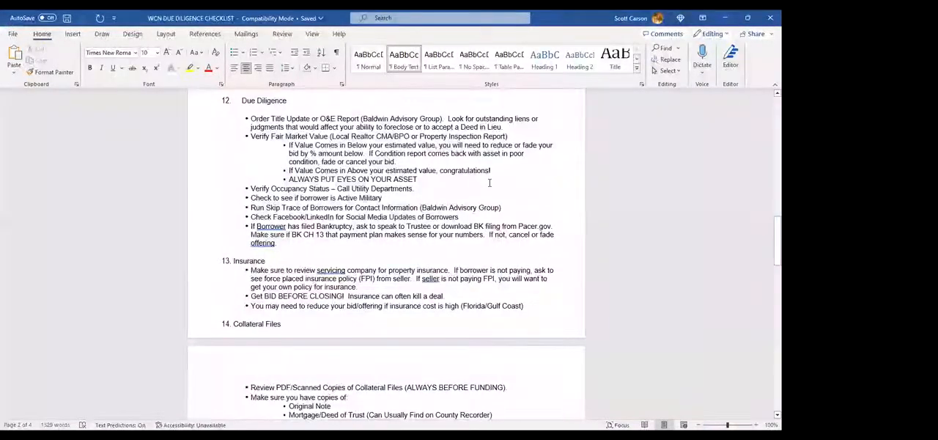
pyautogui.moveTo(541, 195)
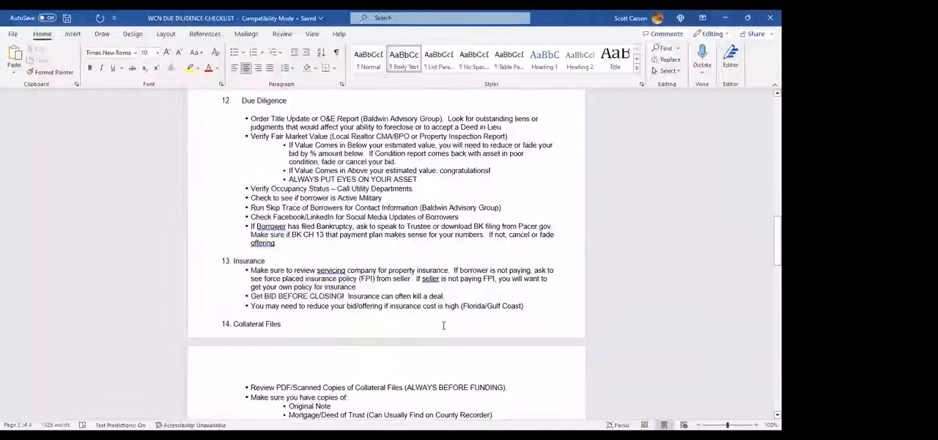
pyautogui.scroll(-3)
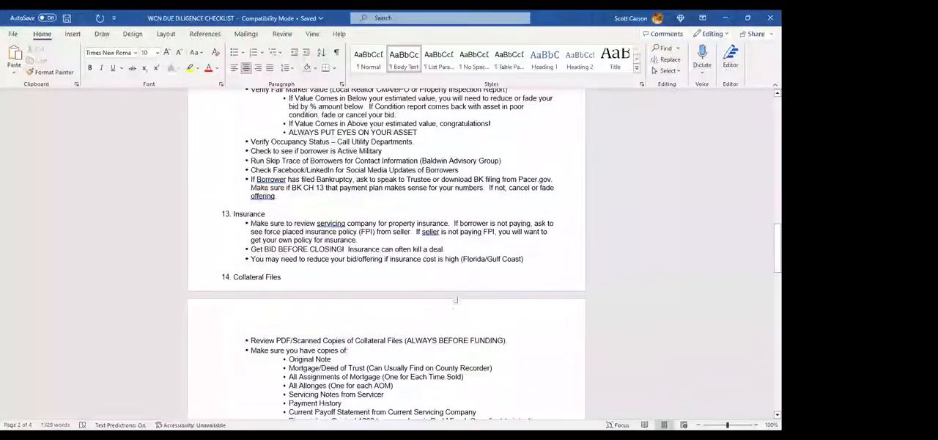
pyautogui.scroll(-3)
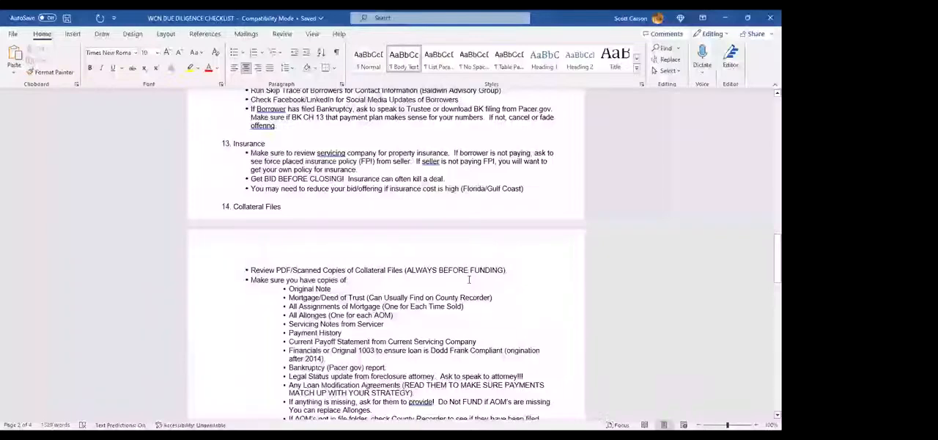
pyautogui.scroll(-3)
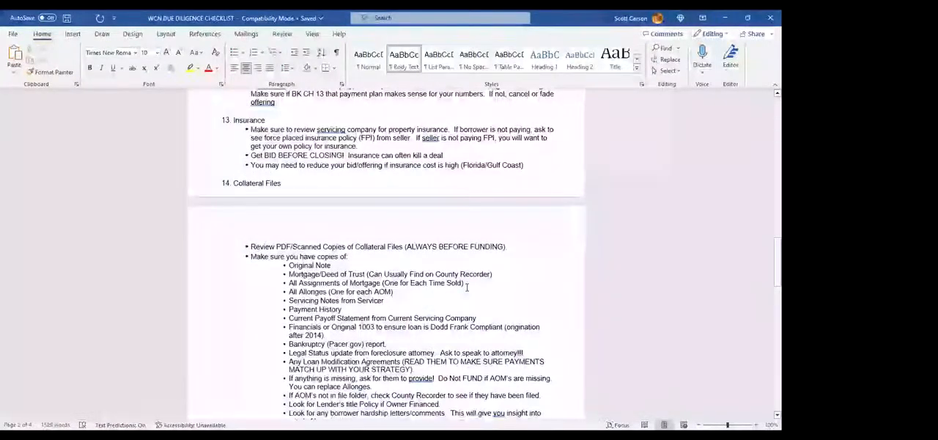
pyautogui.scroll(-3)
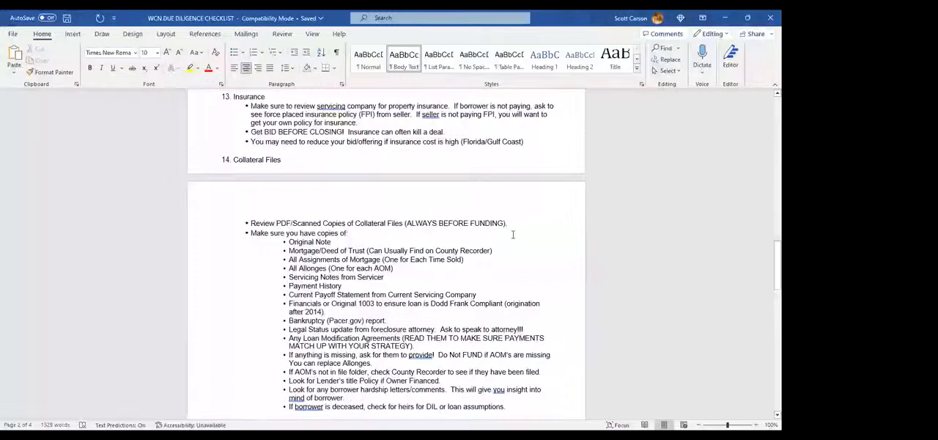
pyautogui.moveTo(394, 229)
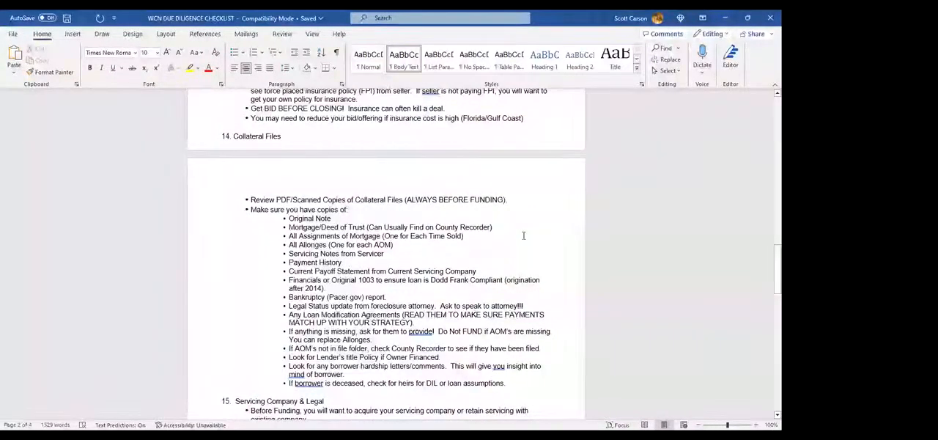
pyautogui.scroll(-3)
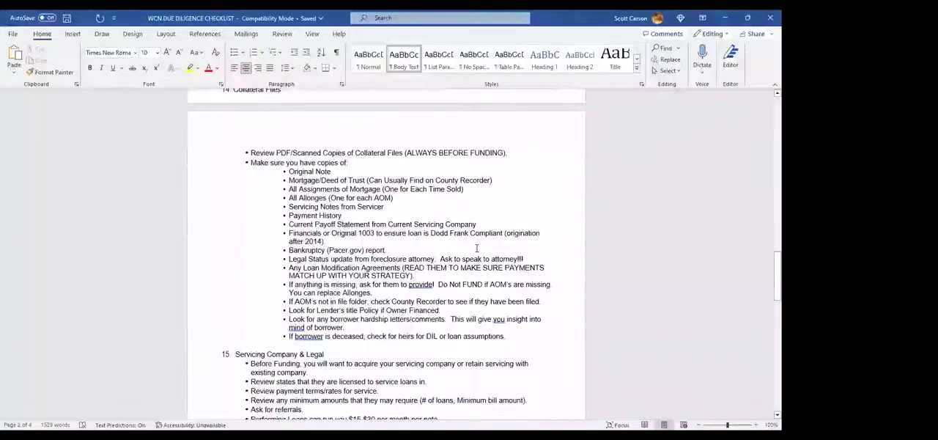
pyautogui.scroll(-3)
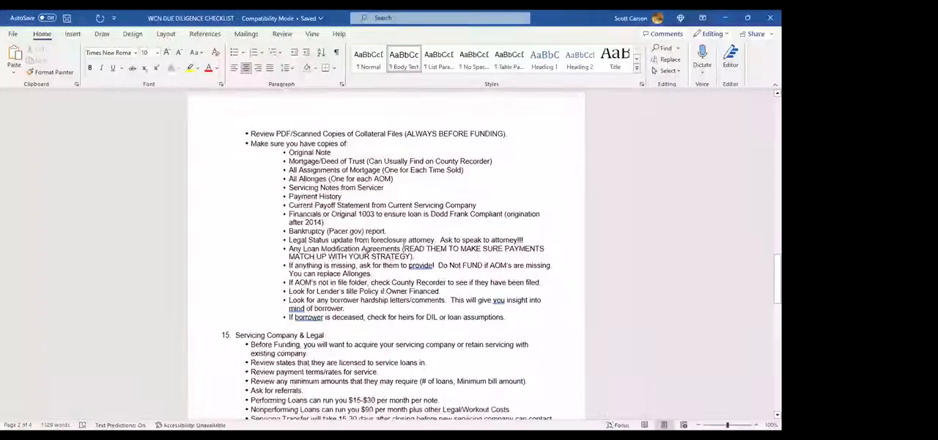
pyautogui.scroll(-3)
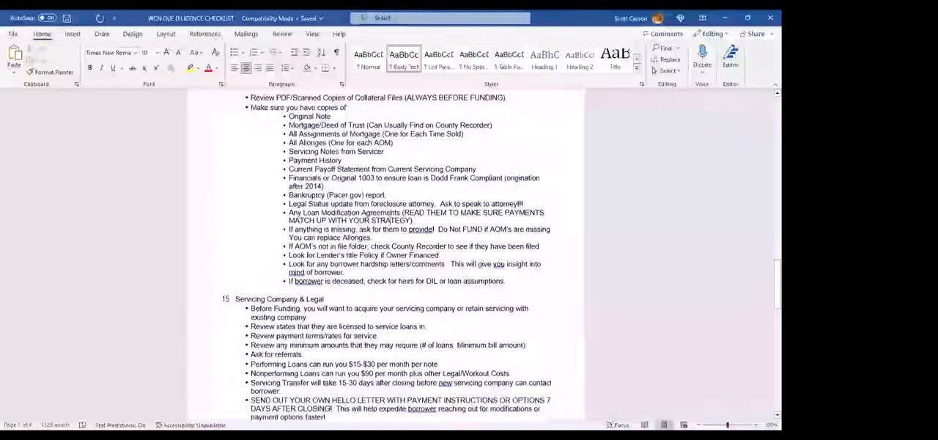
pyautogui.scroll(-3)
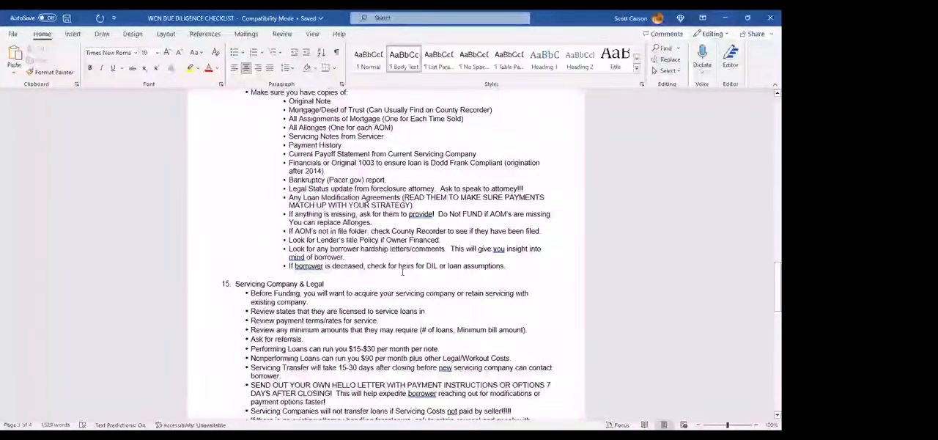
# - Scroll through section 15 Servicing Company & Legal into section 16 Collateral Files After Closing
pyautogui.scroll(-3)
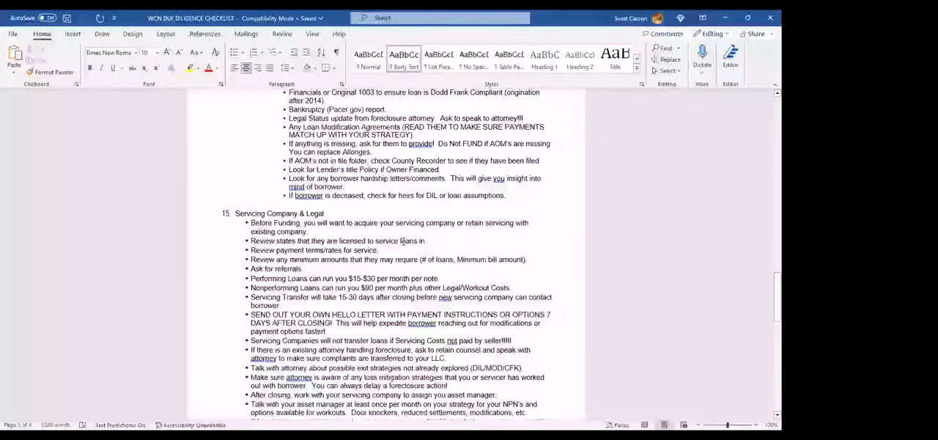
pyautogui.scroll(-3)
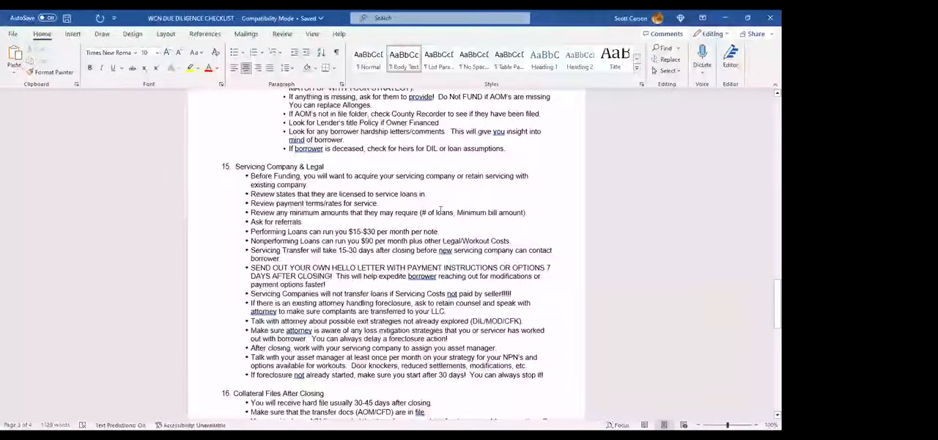
pyautogui.moveTo(508, 219)
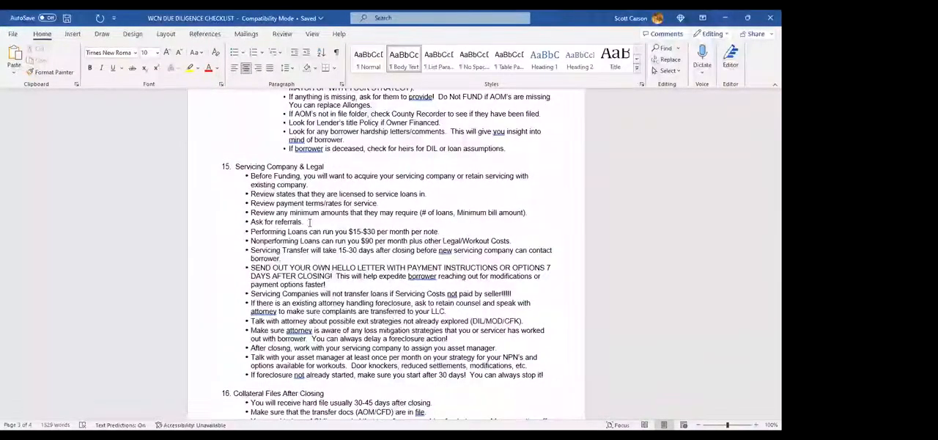
pyautogui.scroll(-3)
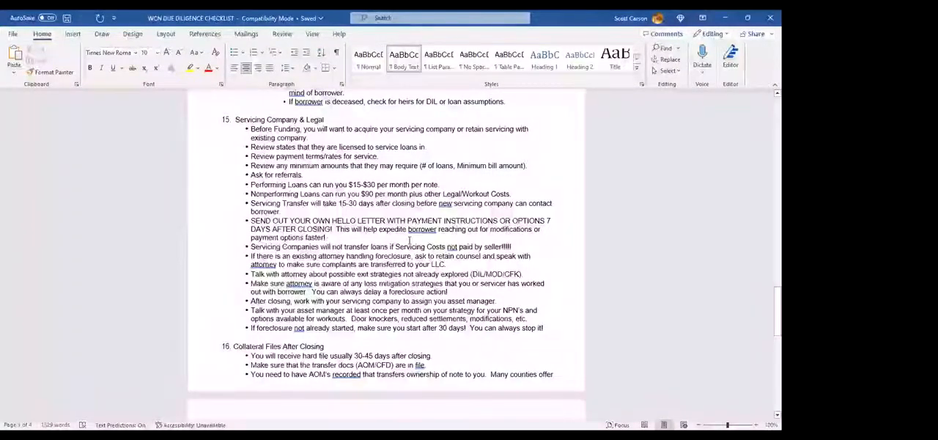
pyautogui.moveTo(399, 237)
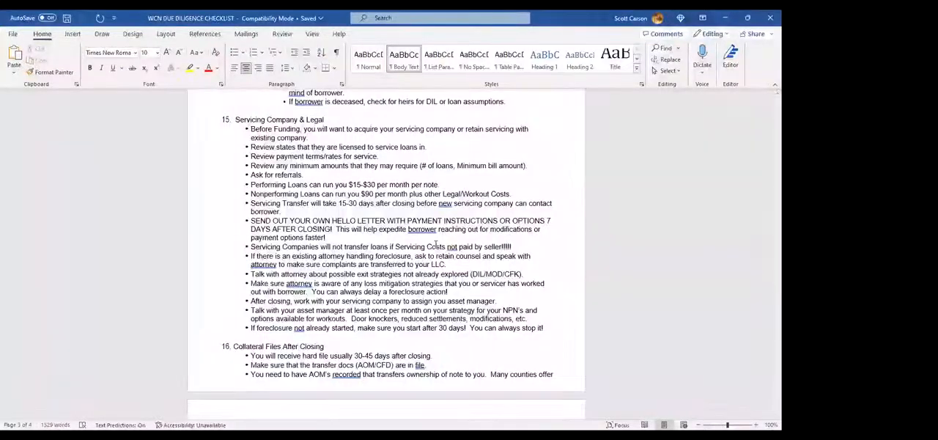
pyautogui.scroll(-3)
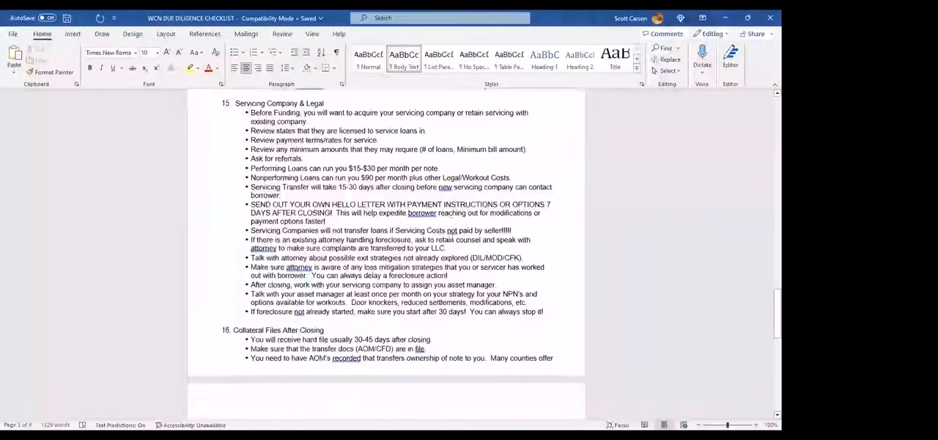
pyautogui.scroll(-3)
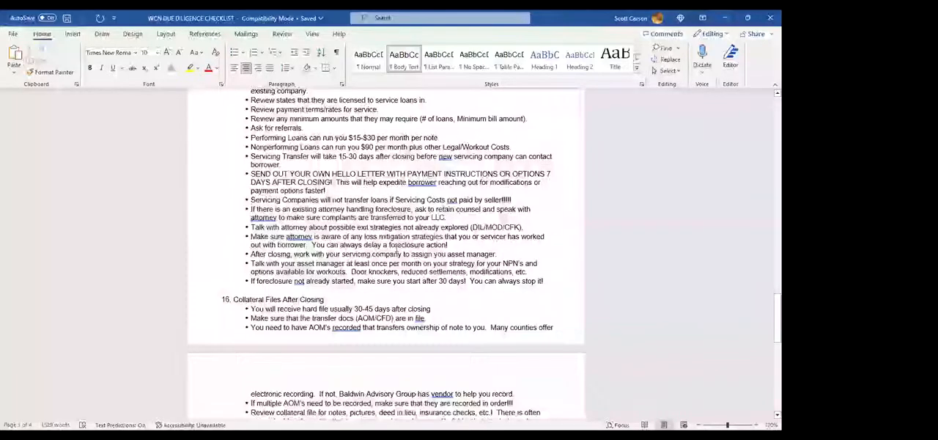
pyautogui.scroll(-3)
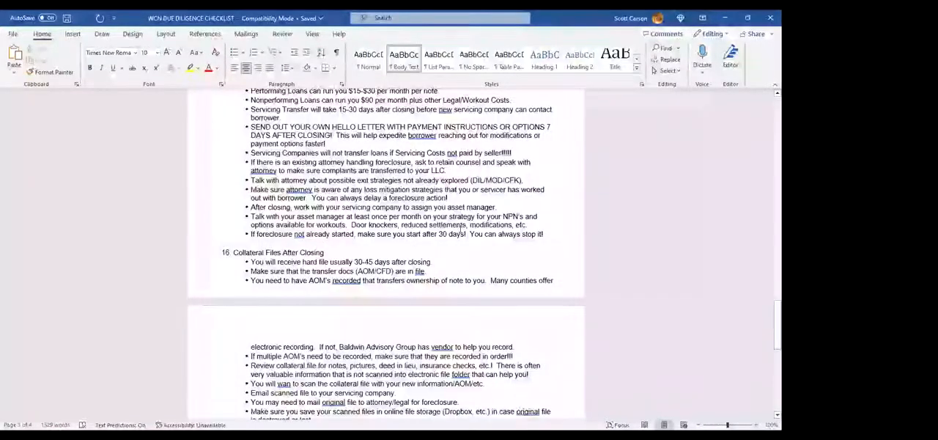
pyautogui.scroll(-3)
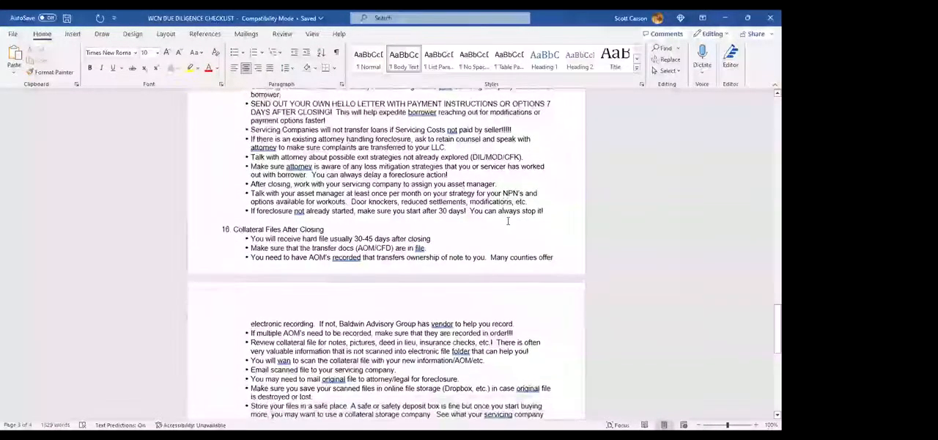
# - Scroll past the collateral files list until section 17 Property on securing assets and insurance appears
pyautogui.scroll(-3)
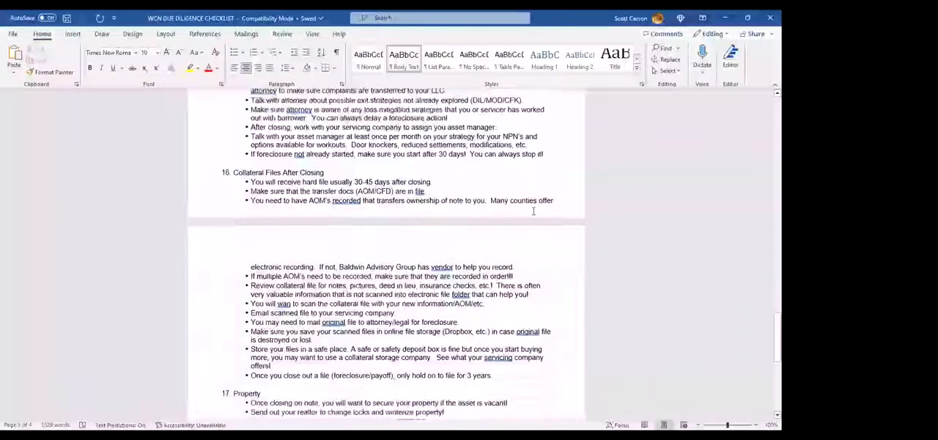
pyautogui.scroll(-3)
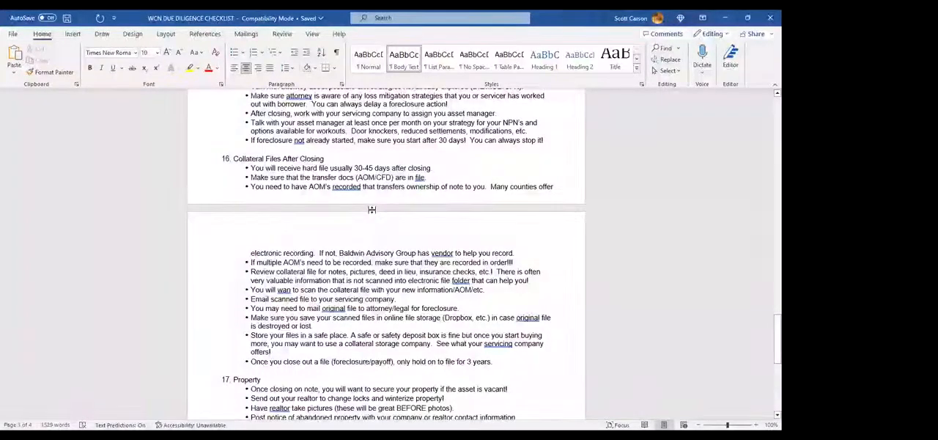
pyautogui.moveTo(372, 208)
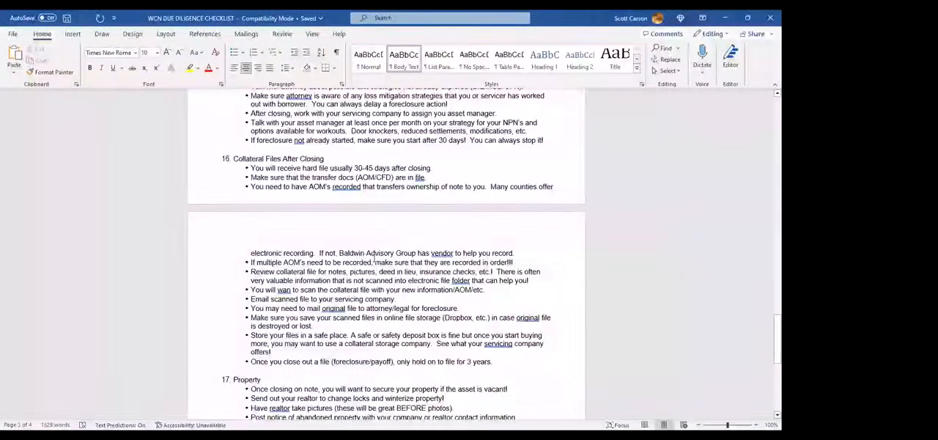
pyautogui.scroll(-3)
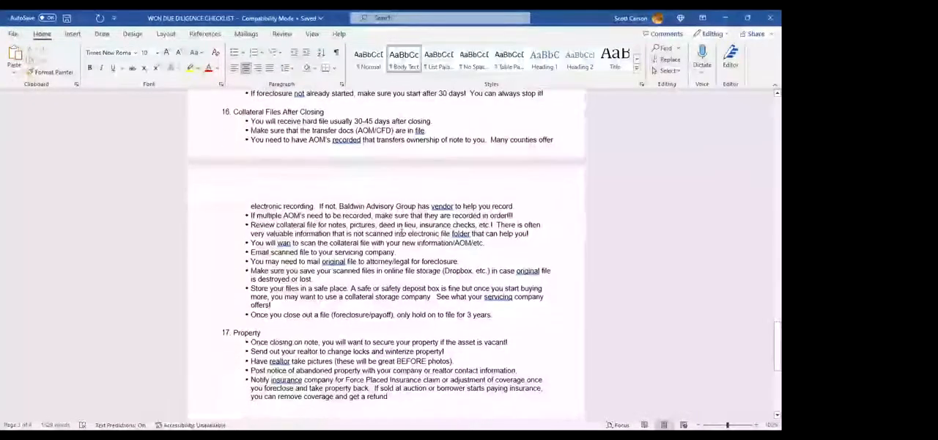
pyautogui.scroll(-3)
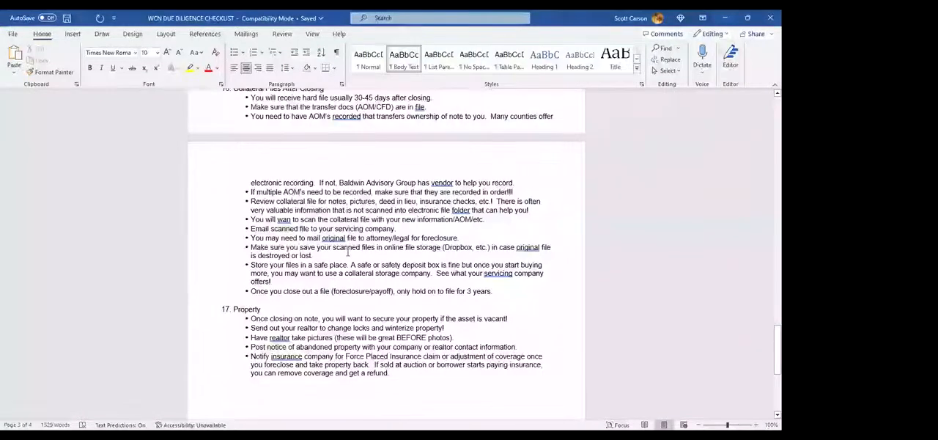
pyautogui.scroll(-3)
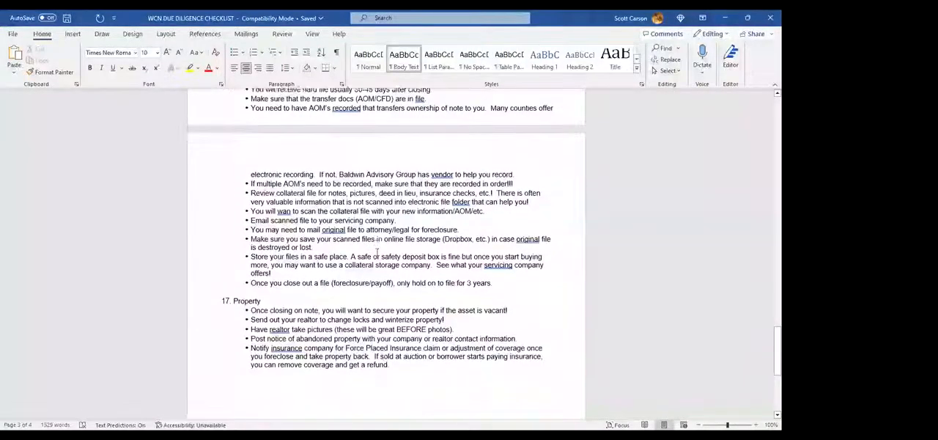
pyautogui.scroll(-3)
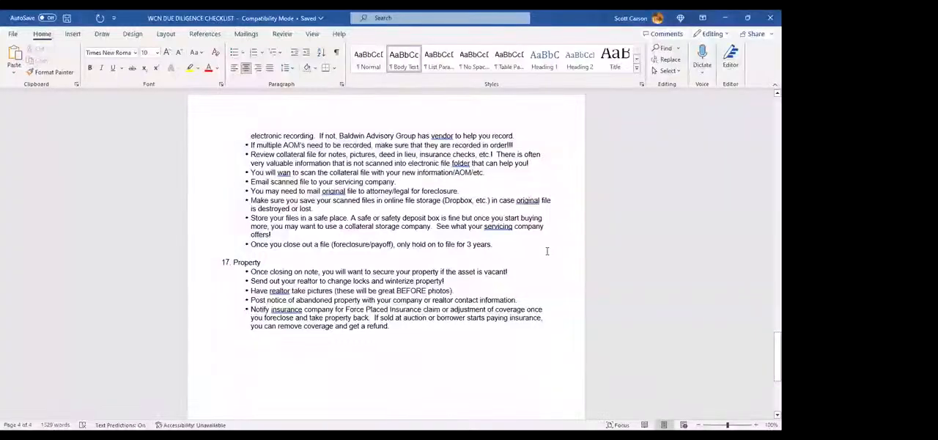
pyautogui.moveTo(554, 240)
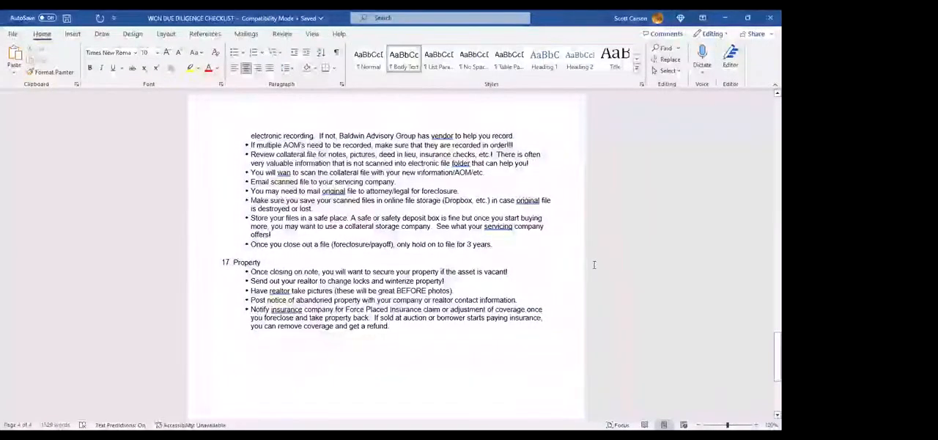
pyautogui.moveTo(563, 264)
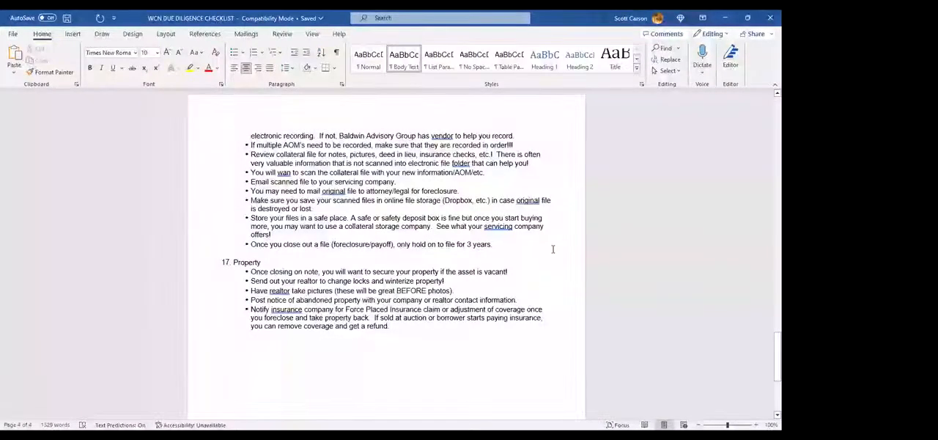
pyautogui.moveTo(572, 261)
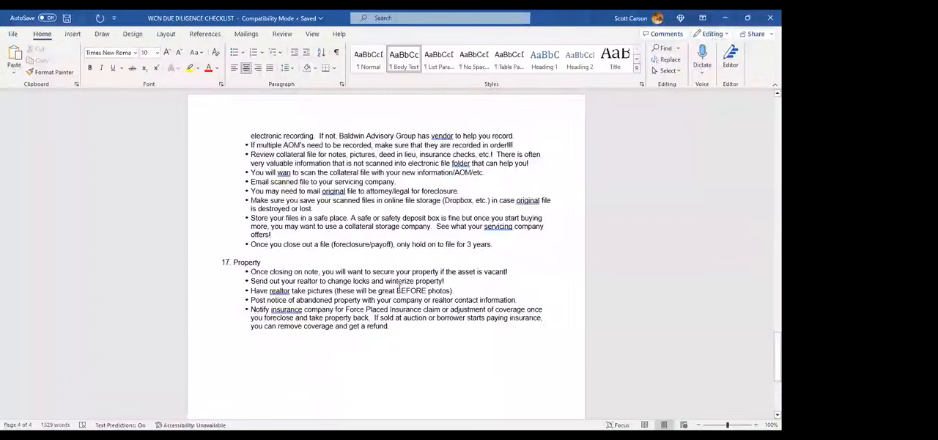
pyautogui.scroll(-3)
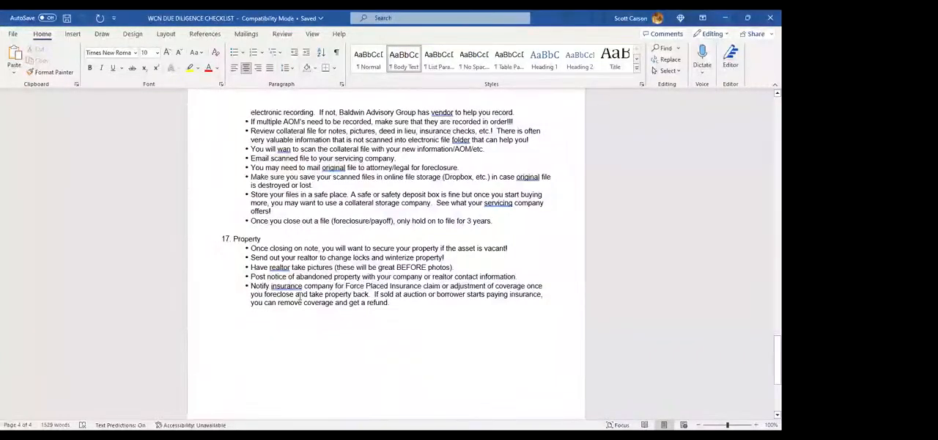
pyautogui.moveTo(484, 339)
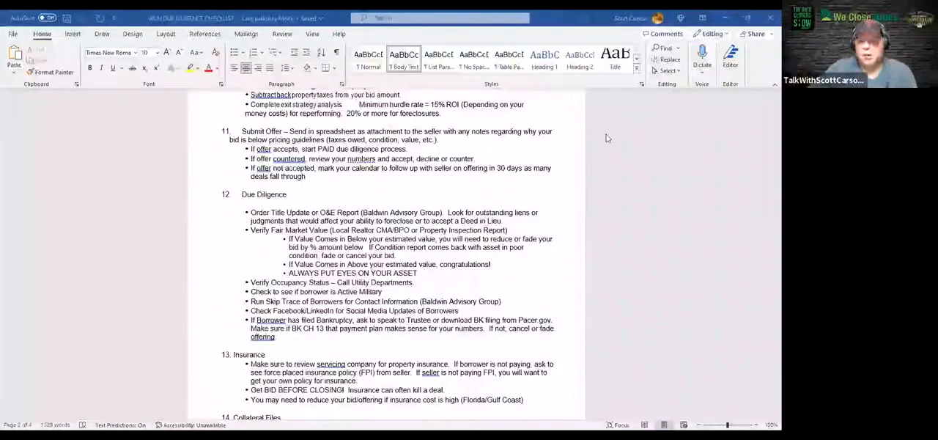
pyautogui.moveTo(549, 97)
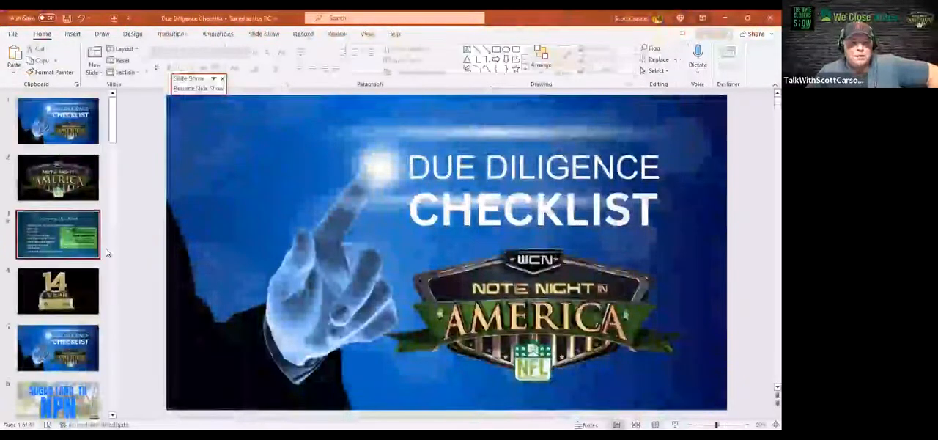
# - Show the Upcoming LIVE Event slide for the Austin, TX note buying workshop in PowerPoint
pyautogui.click(59, 233)
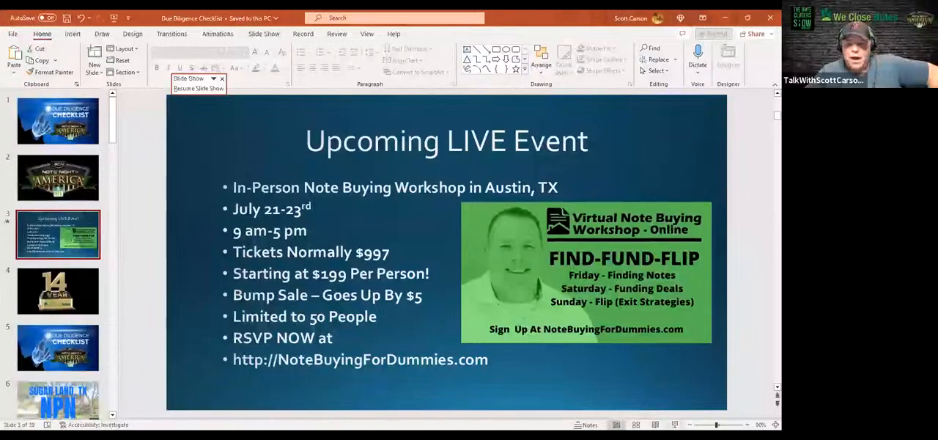